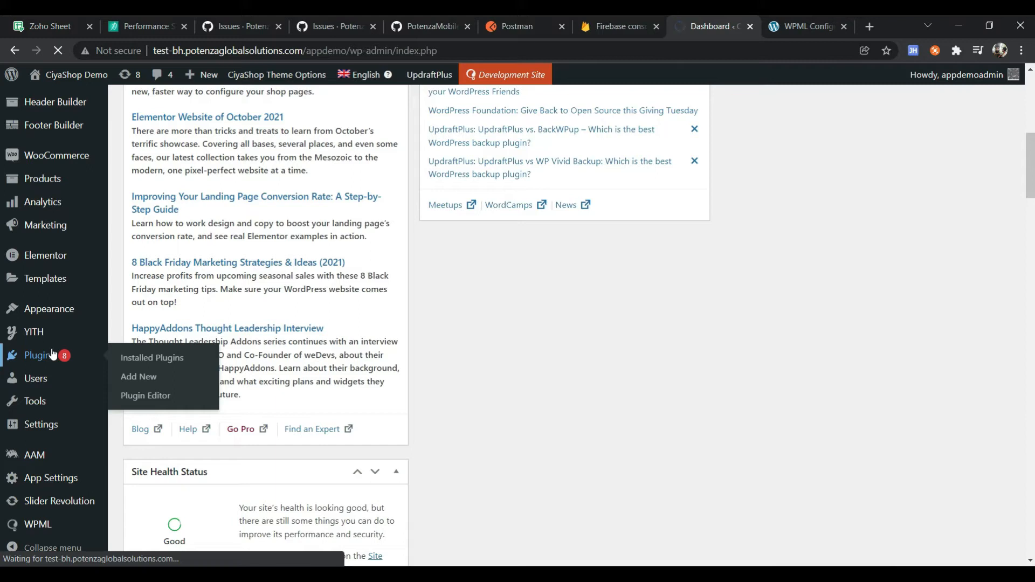
Step: Show the installed plugins and scroll to the active WPML and WooCommerce Multilingual entries
{"action": "left_click", "coordinate": [152, 357]}
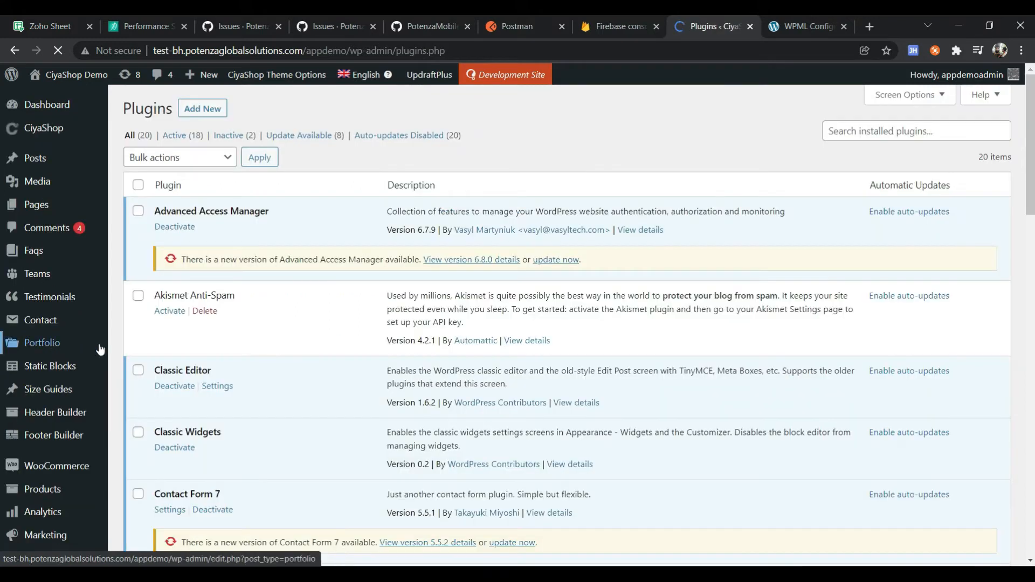
{"action": "scroll", "scroll_direction": "down", "scroll_amount": 3}
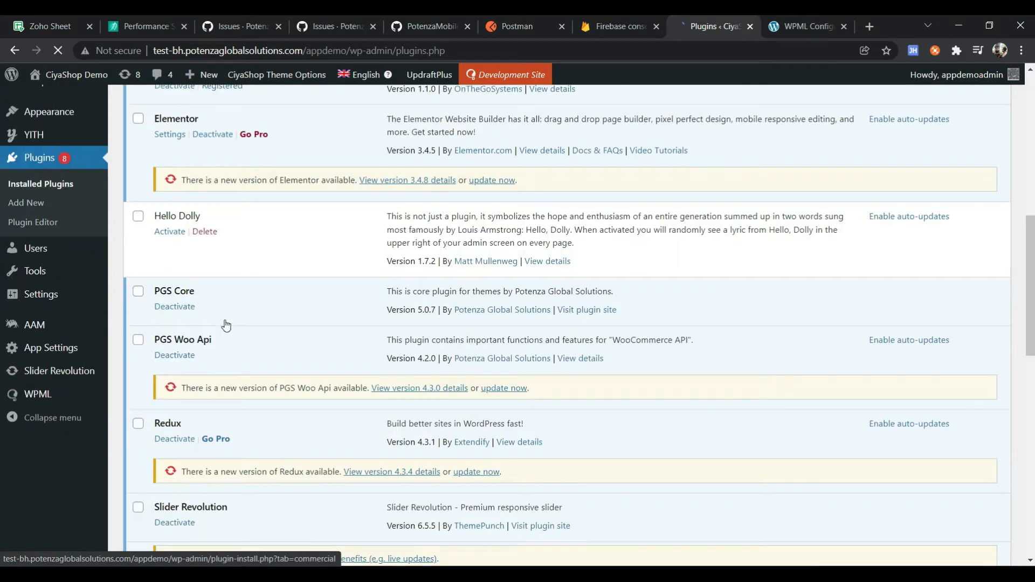
{"action": "scroll", "scroll_direction": "down", "scroll_amount": 3}
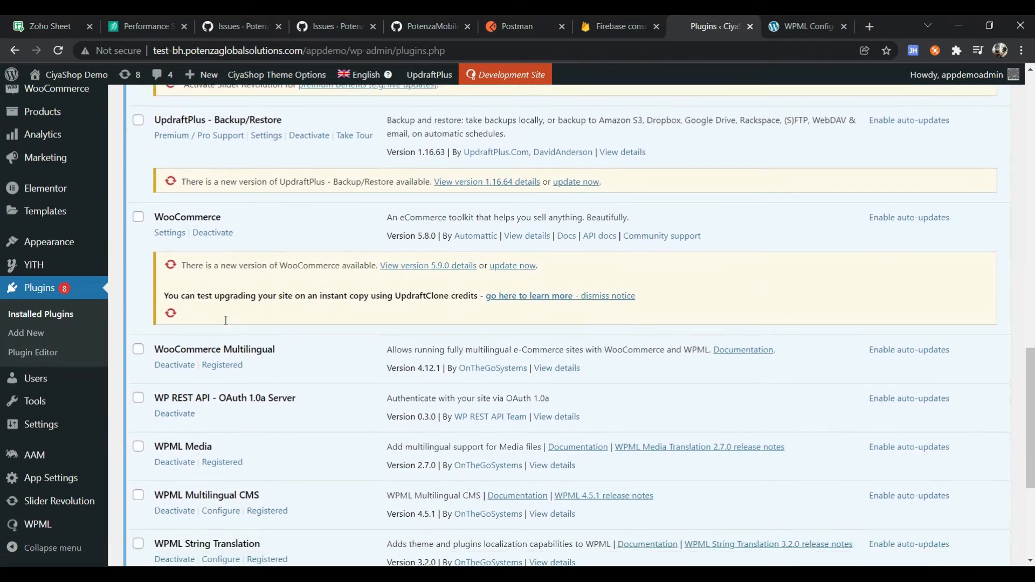
{"action": "scroll", "scroll_direction": "down", "scroll_amount": 3}
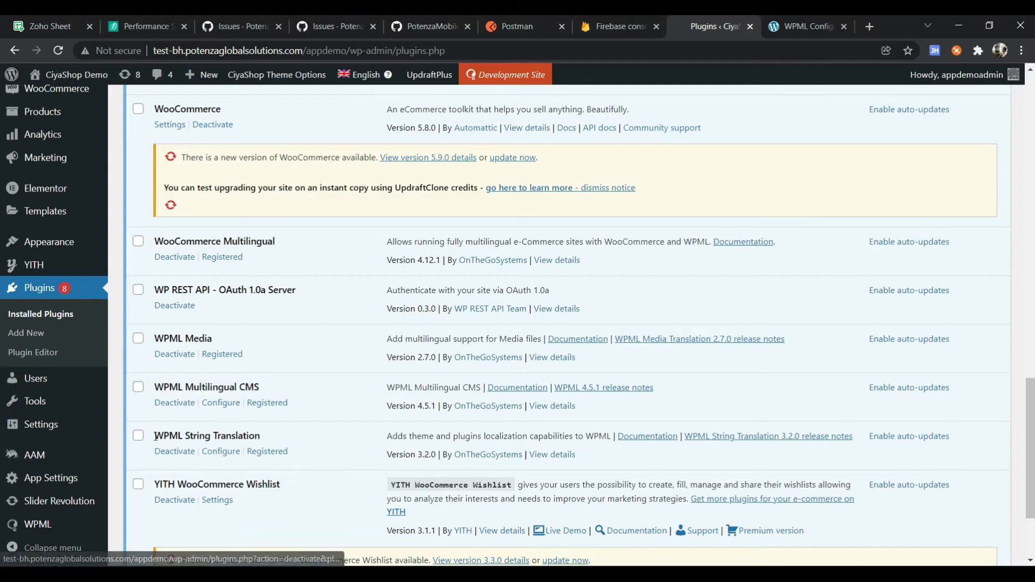
{"action": "double_click", "coordinate": [207, 435]}
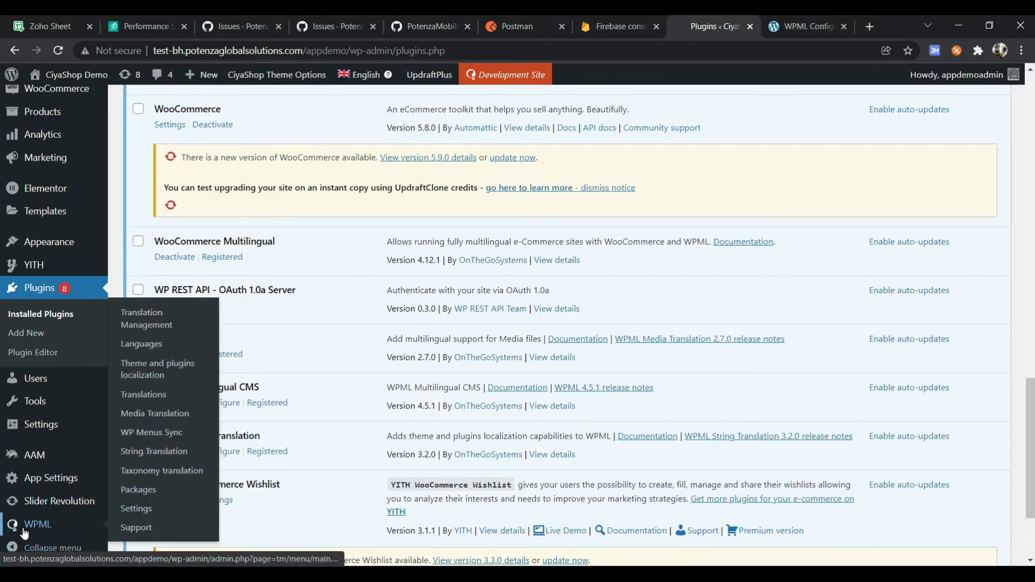
{"action": "mouse_move", "coordinate": [141, 342]}
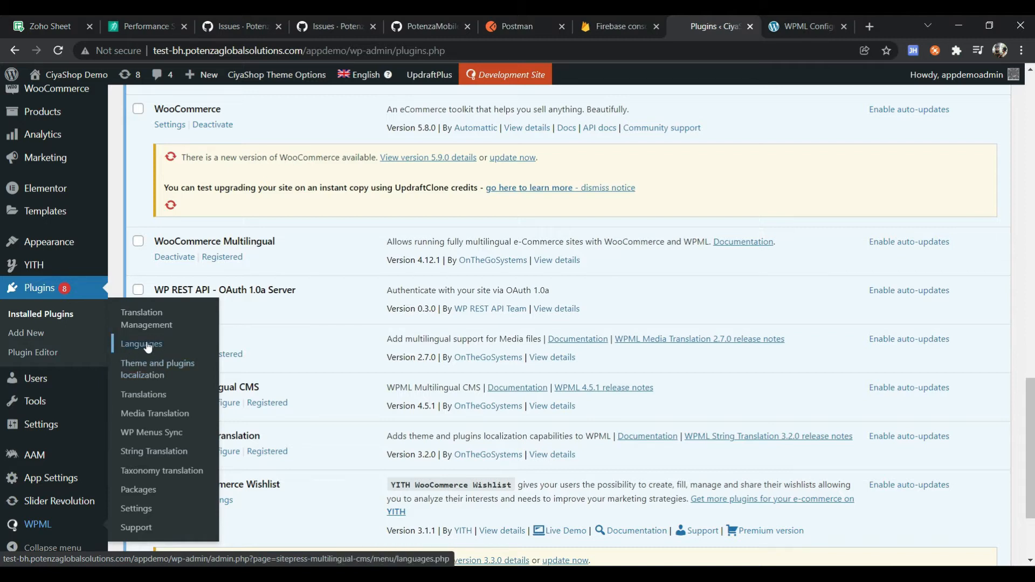
Step: Go to WPML > Languages, listing Arabic, Chinese, Dutch, English (default) and French
{"action": "left_click", "coordinate": [140, 344]}
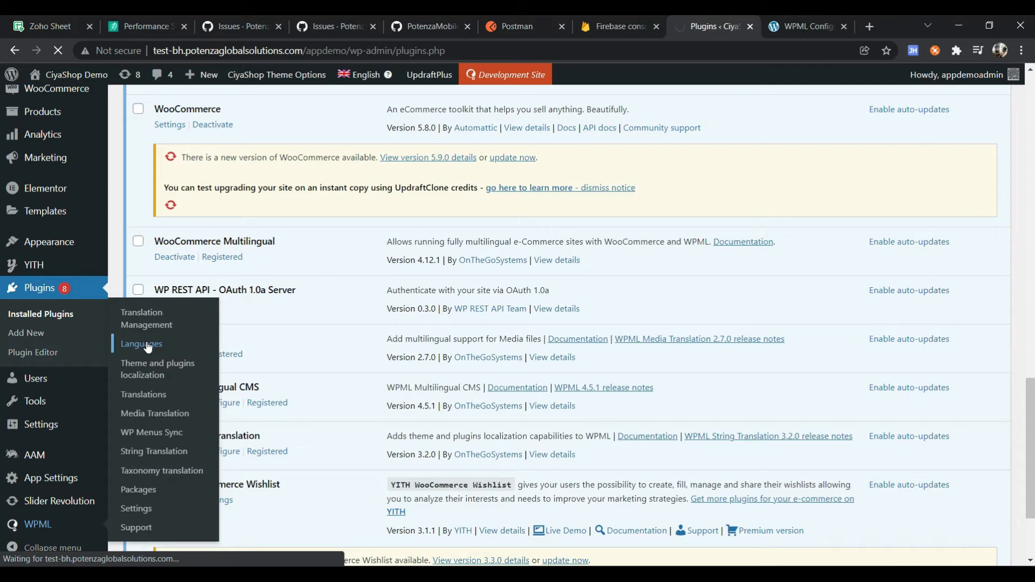
{"action": "left_click", "coordinate": [140, 344]}
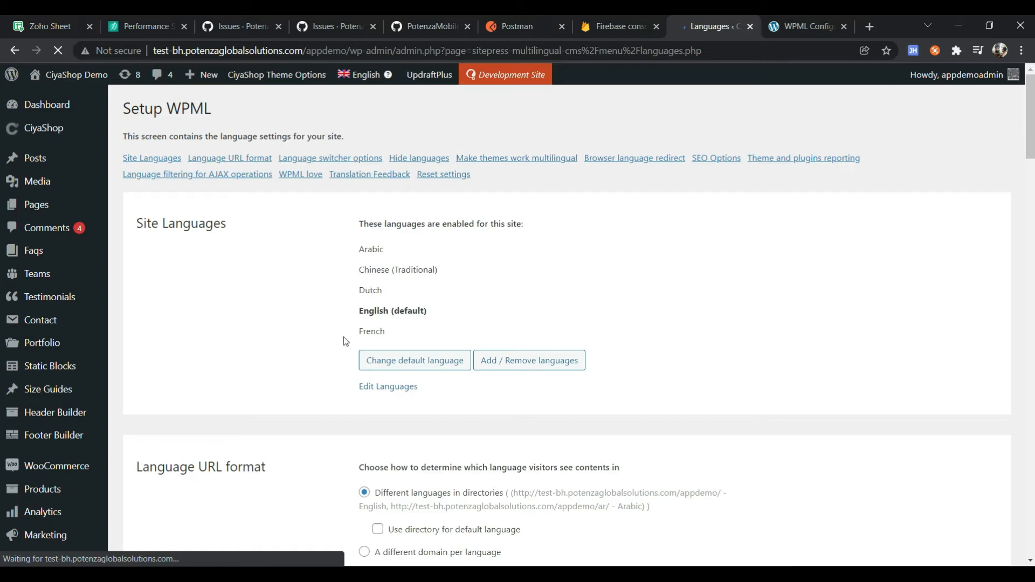
Step: Under Add / Remove languages, enable German, Polish, Hindi and Russian and save
{"action": "left_click", "coordinate": [529, 360]}
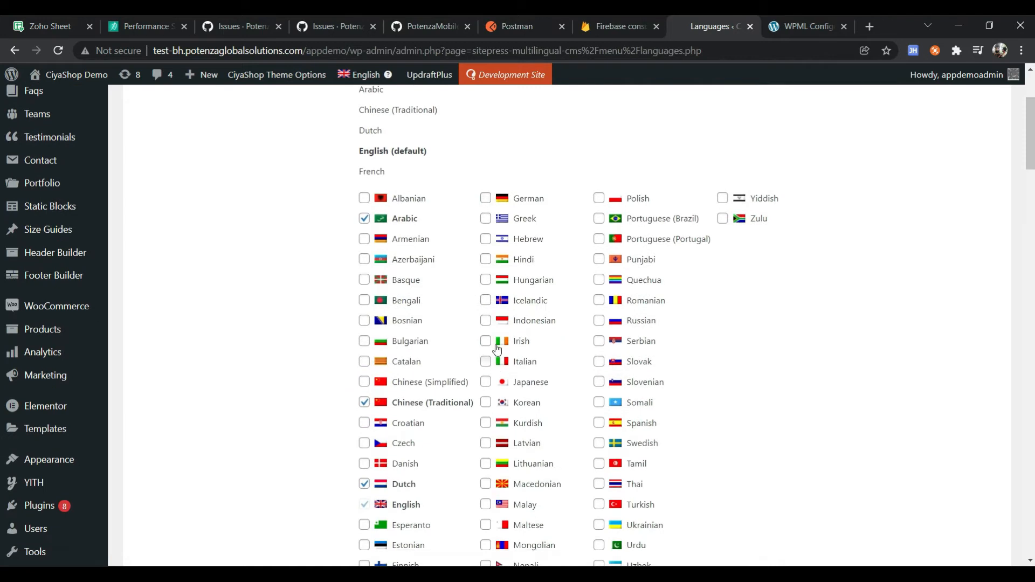
{"action": "left_click", "coordinate": [485, 198]}
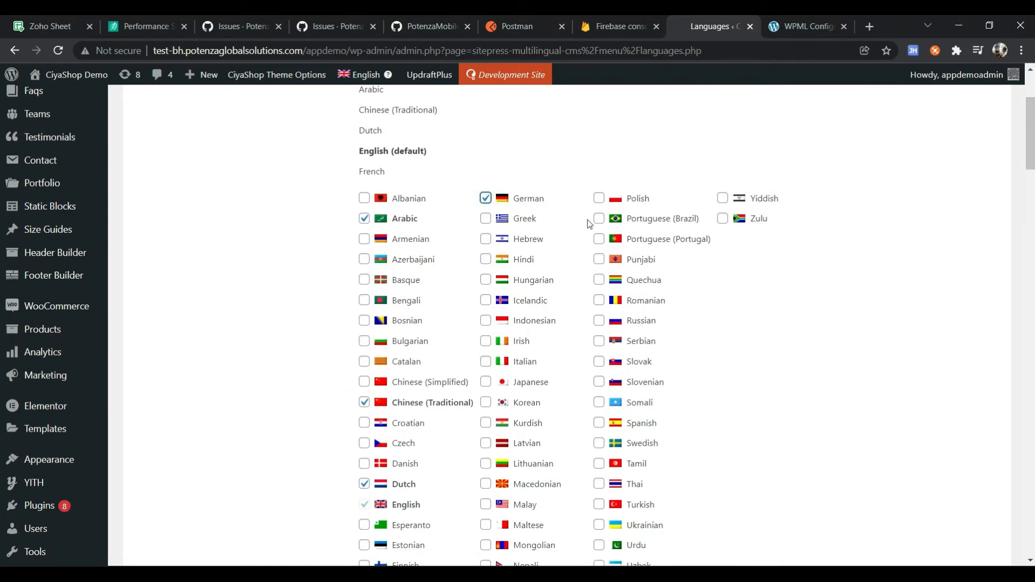
{"action": "left_click", "coordinate": [599, 198]}
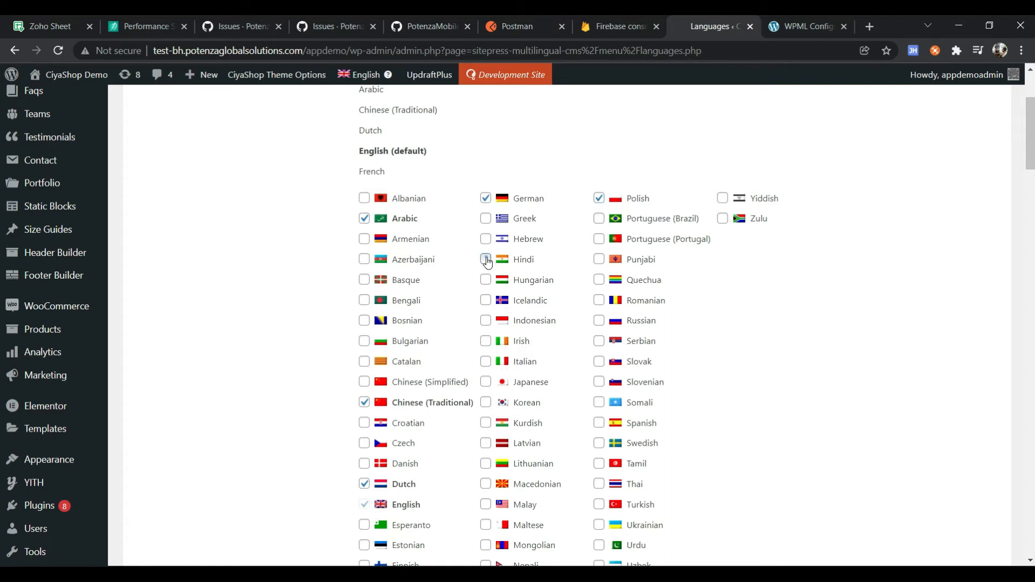
{"action": "left_click", "coordinate": [485, 259]}
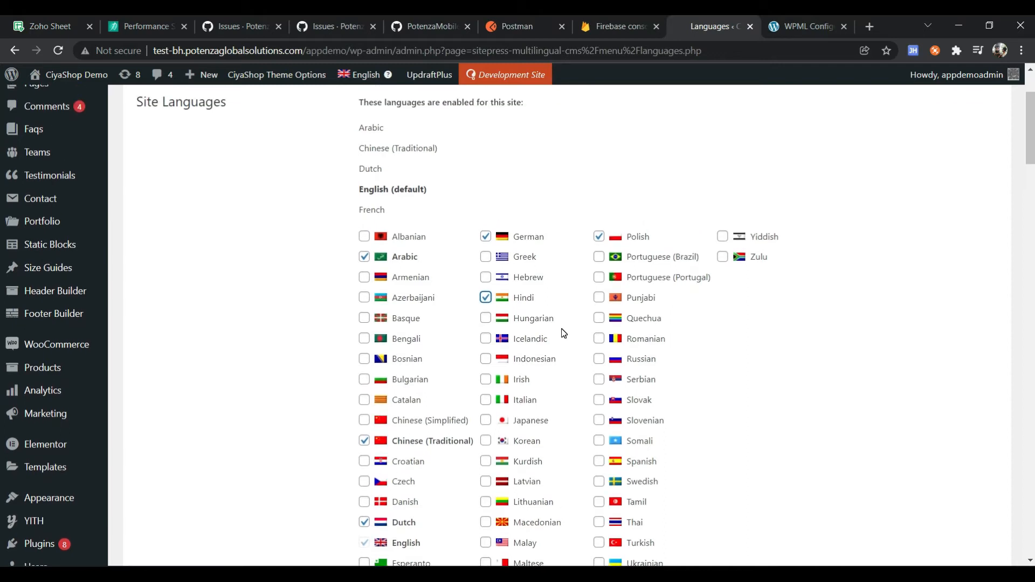
{"action": "scroll", "scroll_direction": "down", "scroll_amount": 3}
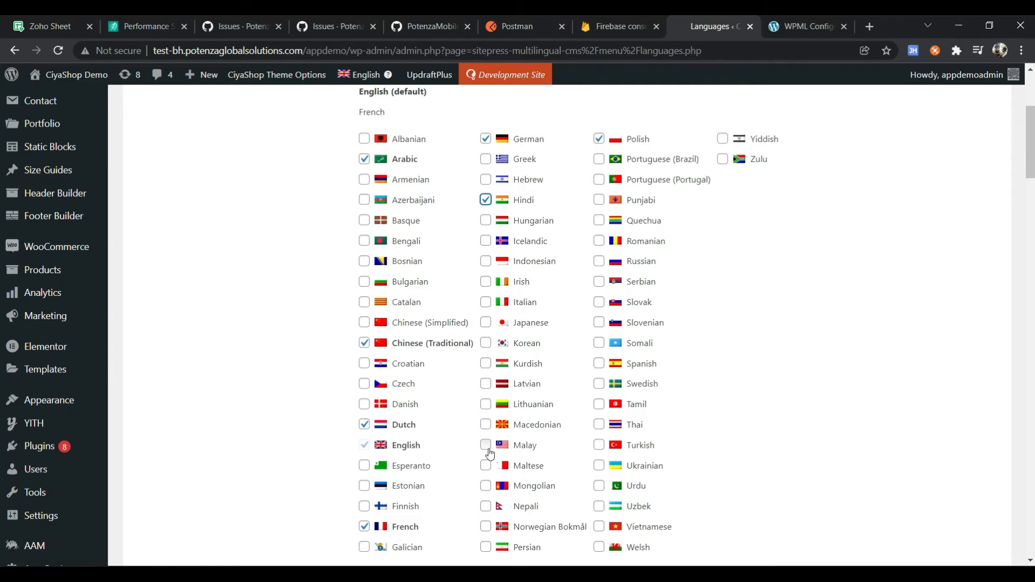
{"action": "mouse_move", "coordinate": [599, 271]}
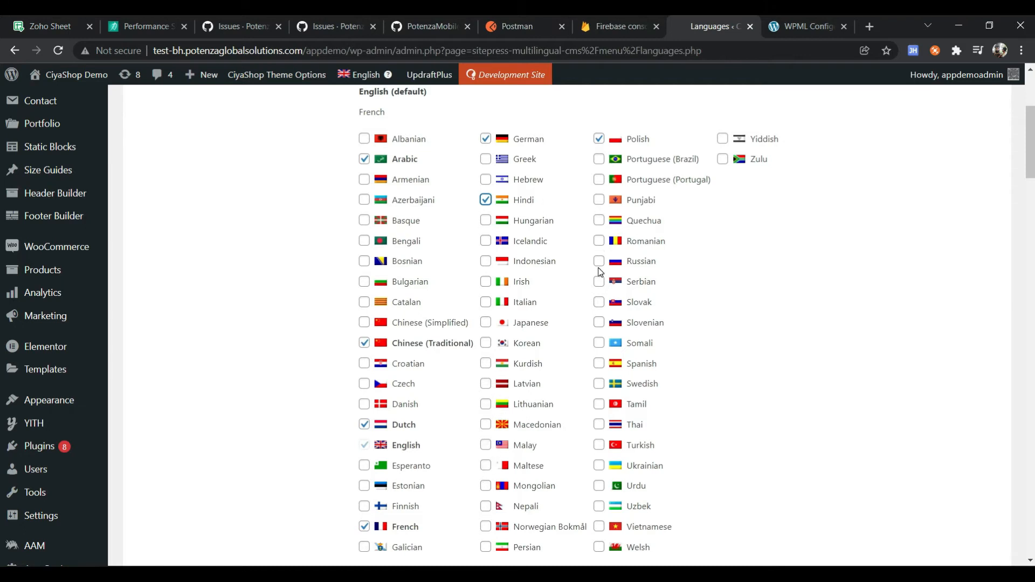
{"action": "scroll", "scroll_direction": "down", "scroll_amount": 3}
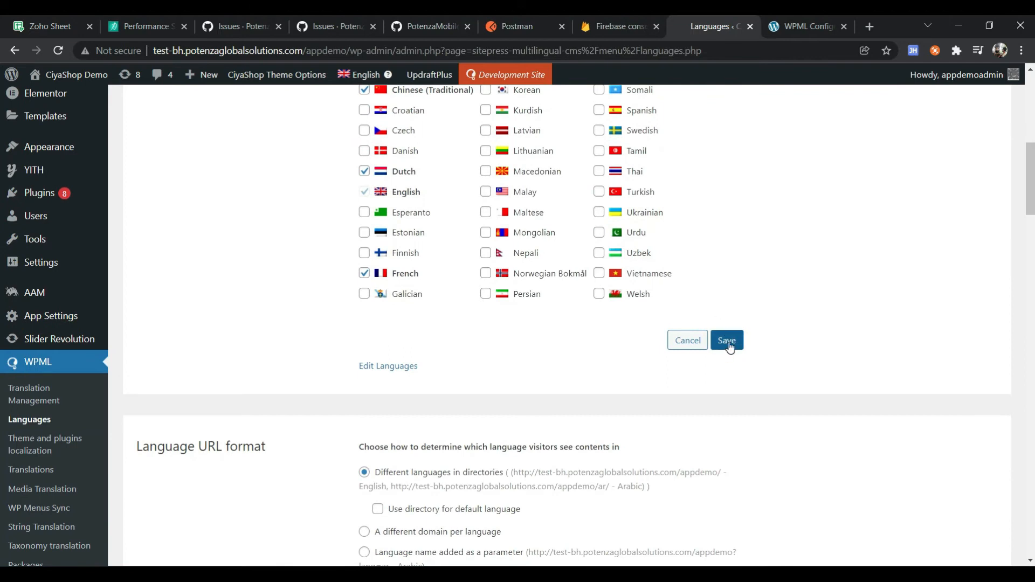
{"action": "left_click", "coordinate": [725, 339]}
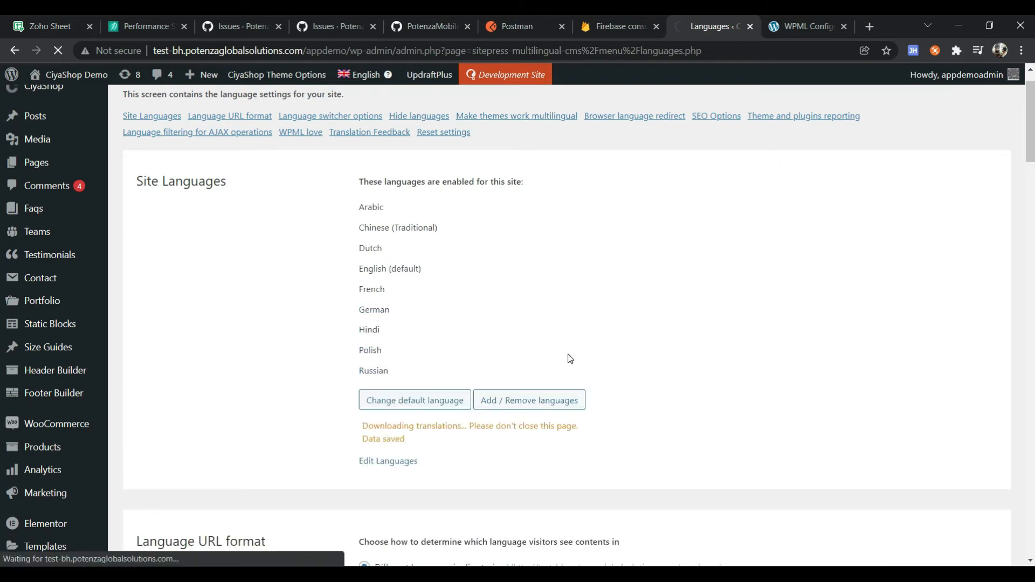
{"action": "mouse_move", "coordinate": [378, 331]}
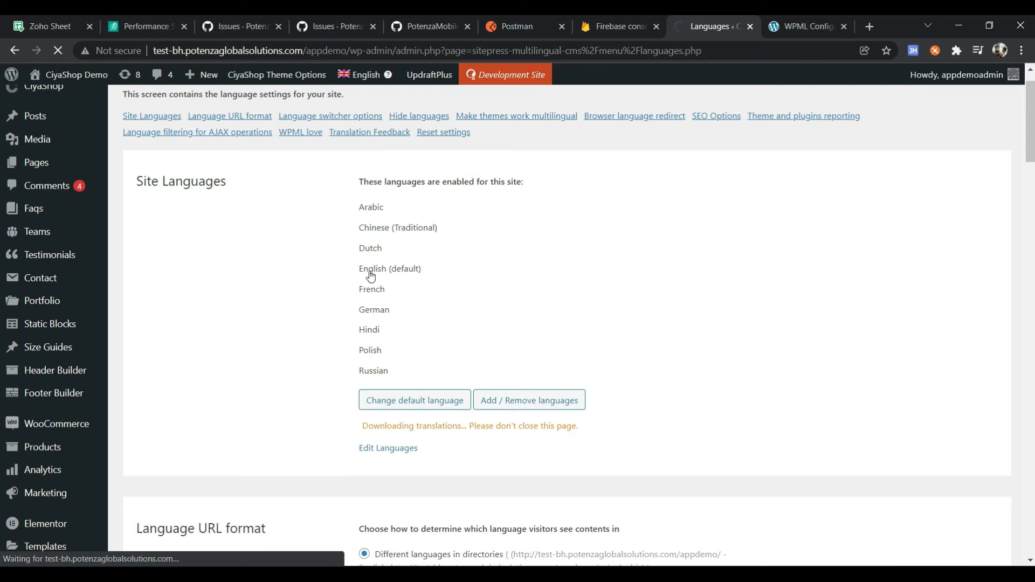
{"action": "mouse_move", "coordinate": [368, 375]}
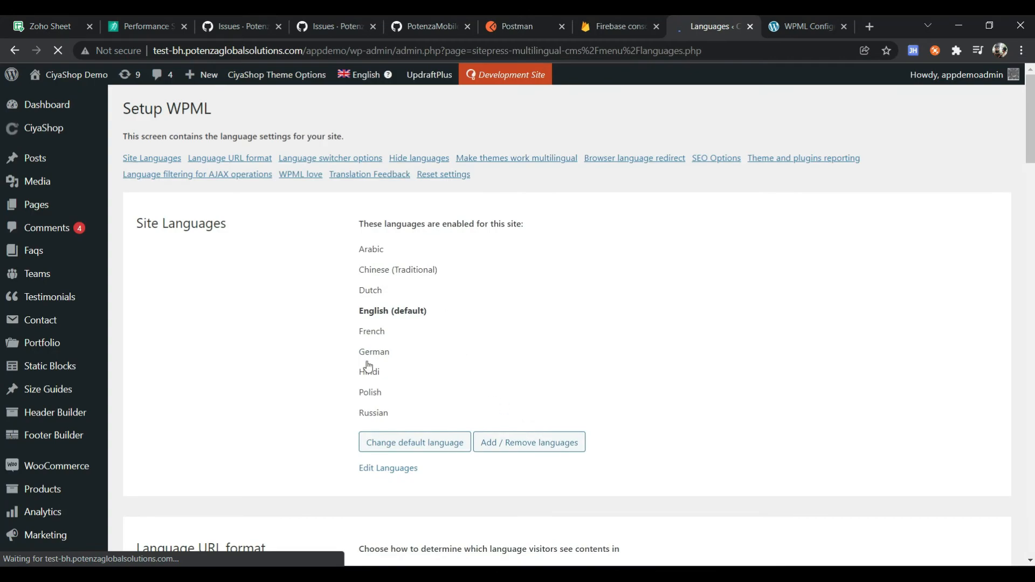
Step: Let the Setup WPML page reload showing nine enabled languages with English as default
{"action": "left_click", "coordinate": [364, 74]}
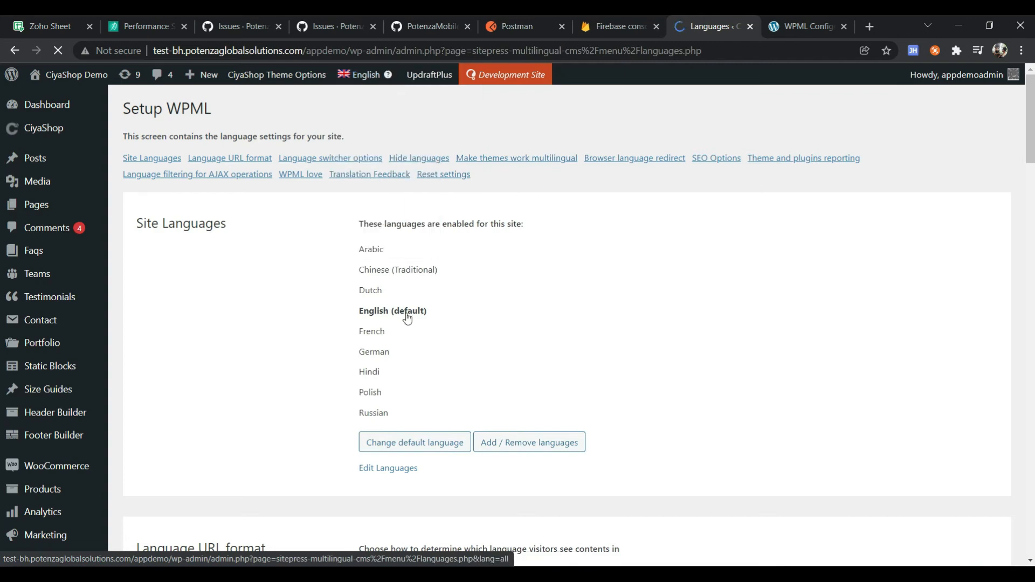
Step: In Language switcher options, drag Russian to the first position of the language order
{"action": "scroll", "scroll_direction": "down", "scroll_amount": 3}
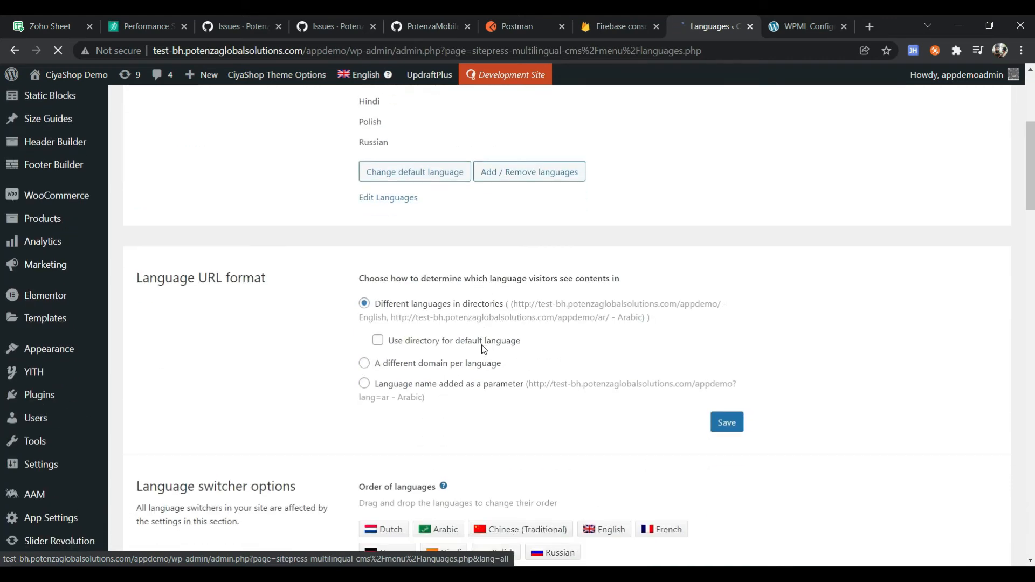
{"action": "left_click", "coordinate": [363, 304]}
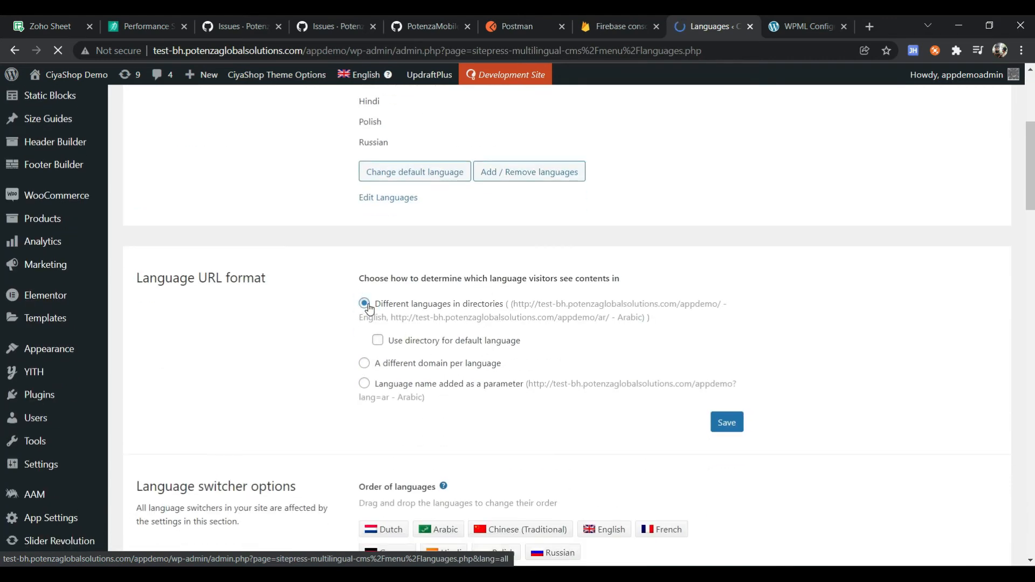
{"action": "scroll", "scroll_direction": "down", "scroll_amount": 3}
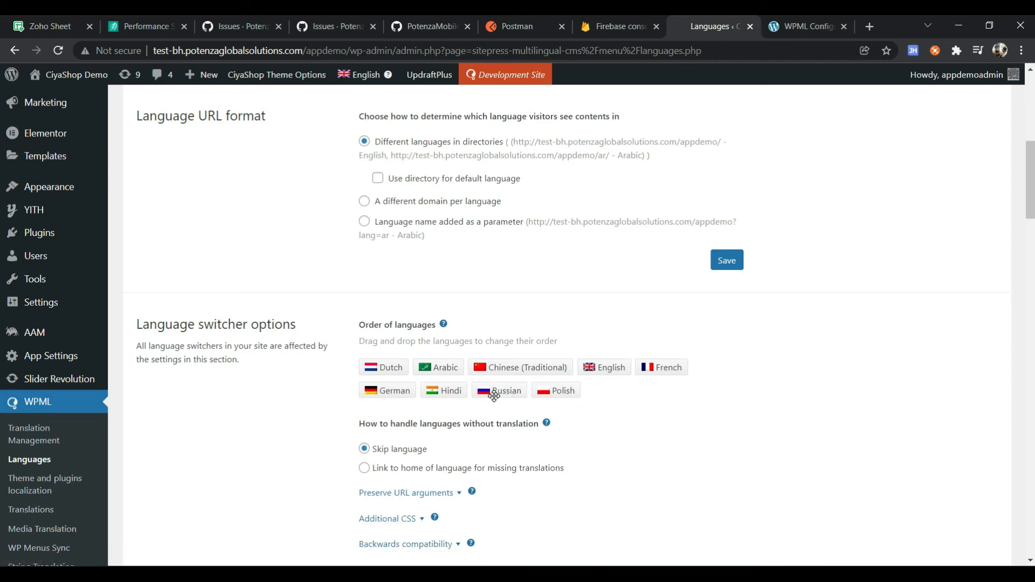
{"action": "left_click_drag", "start_coordinate": [505, 390], "coordinate": [387, 367]}
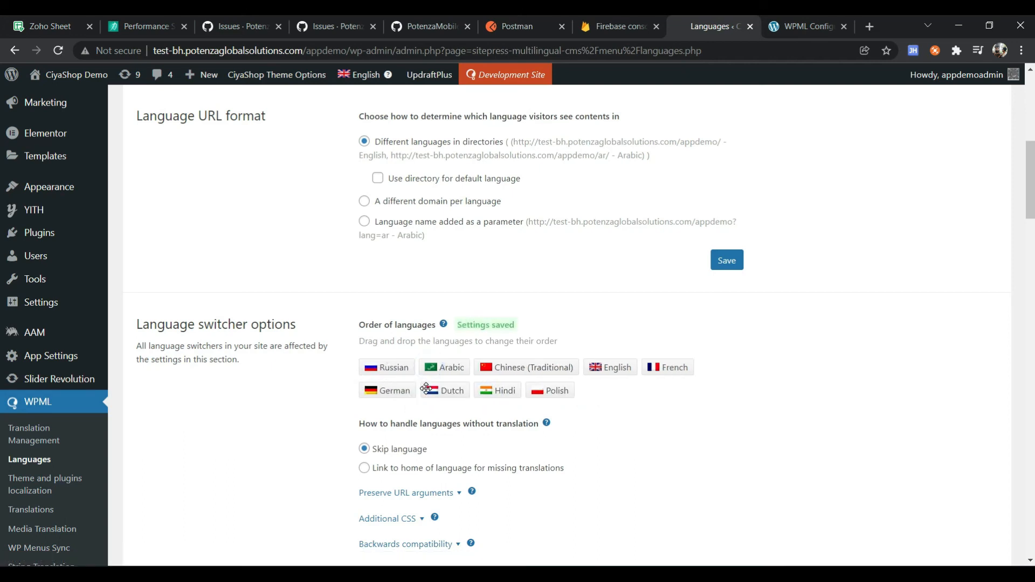
{"action": "scroll", "scroll_direction": "down", "scroll_amount": 3}
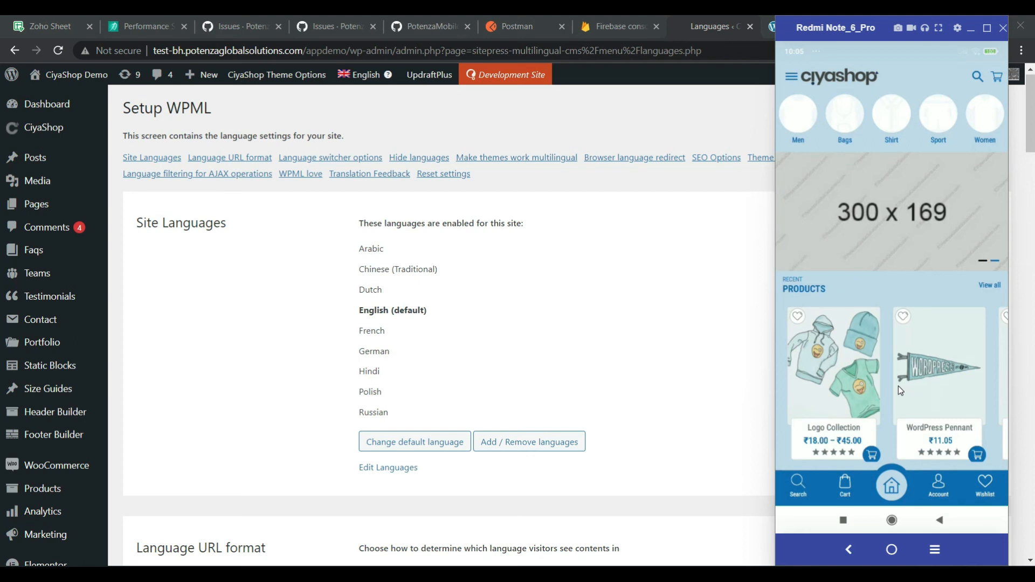
Step: In the CiyaShop app, go to Account > Choose Language to see the nine languages with Russian first
{"action": "scroll", "scroll_direction": "down", "scroll_amount": 3}
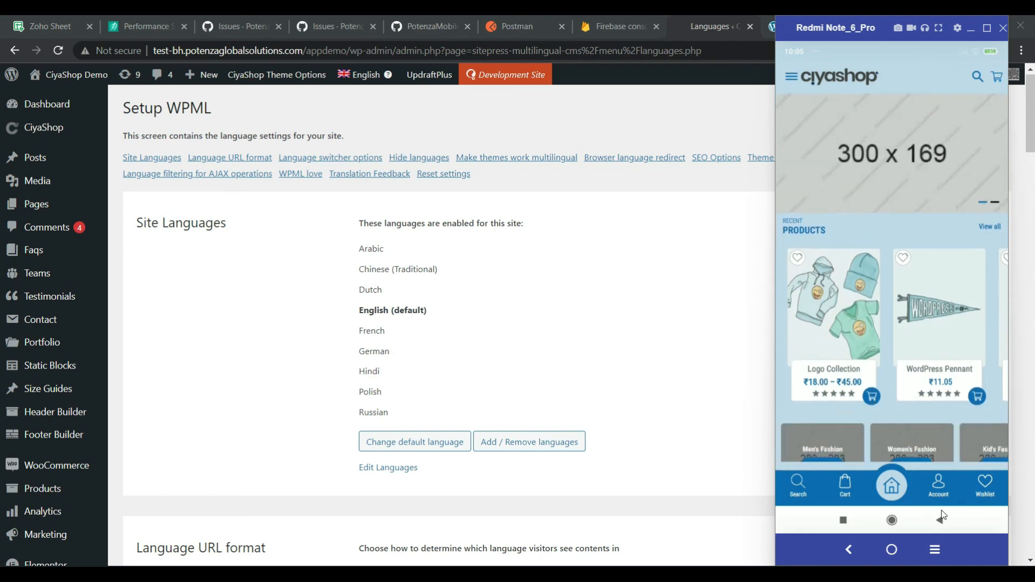
{"action": "left_click", "coordinate": [937, 485]}
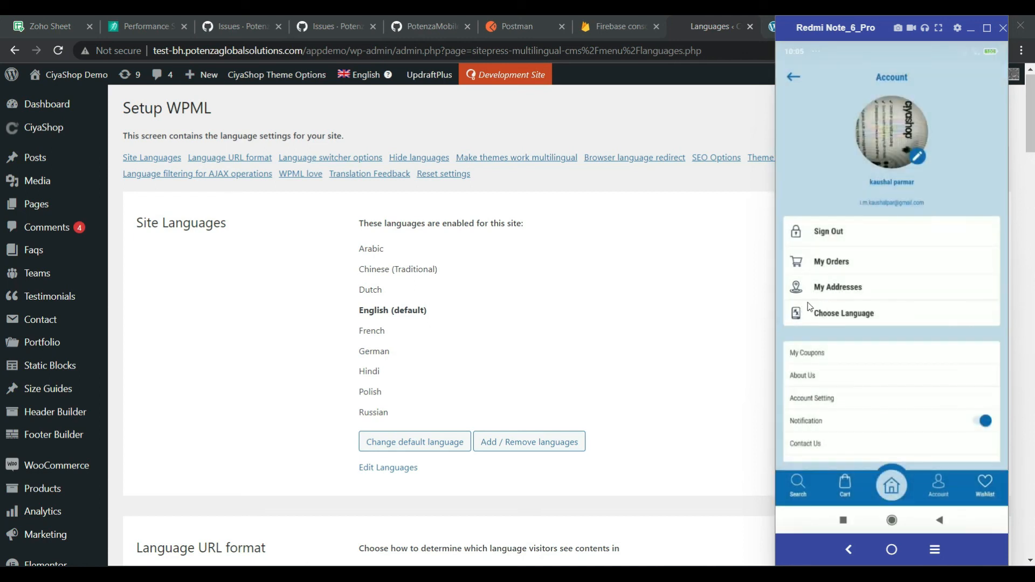
{"action": "left_click", "coordinate": [843, 313]}
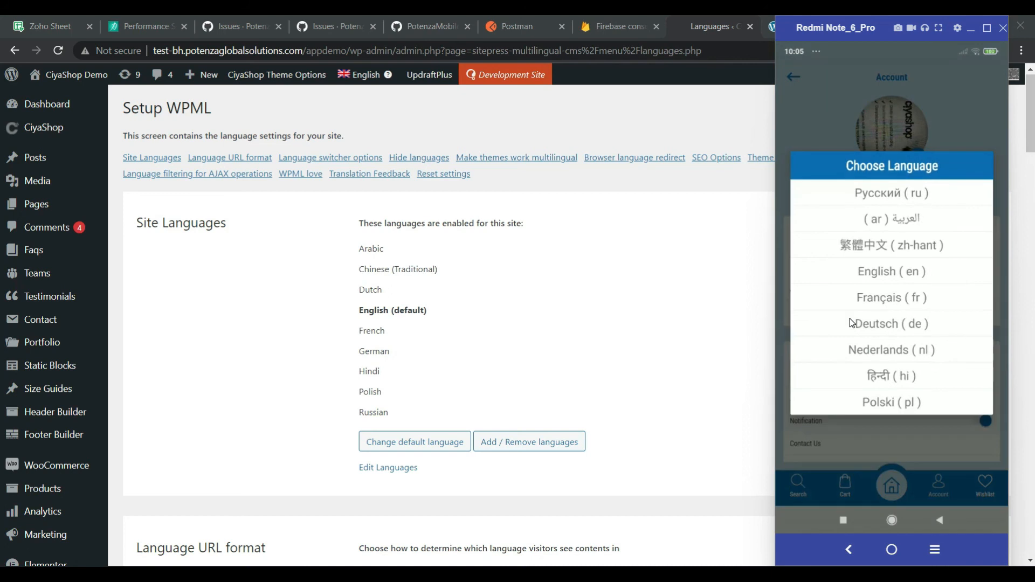